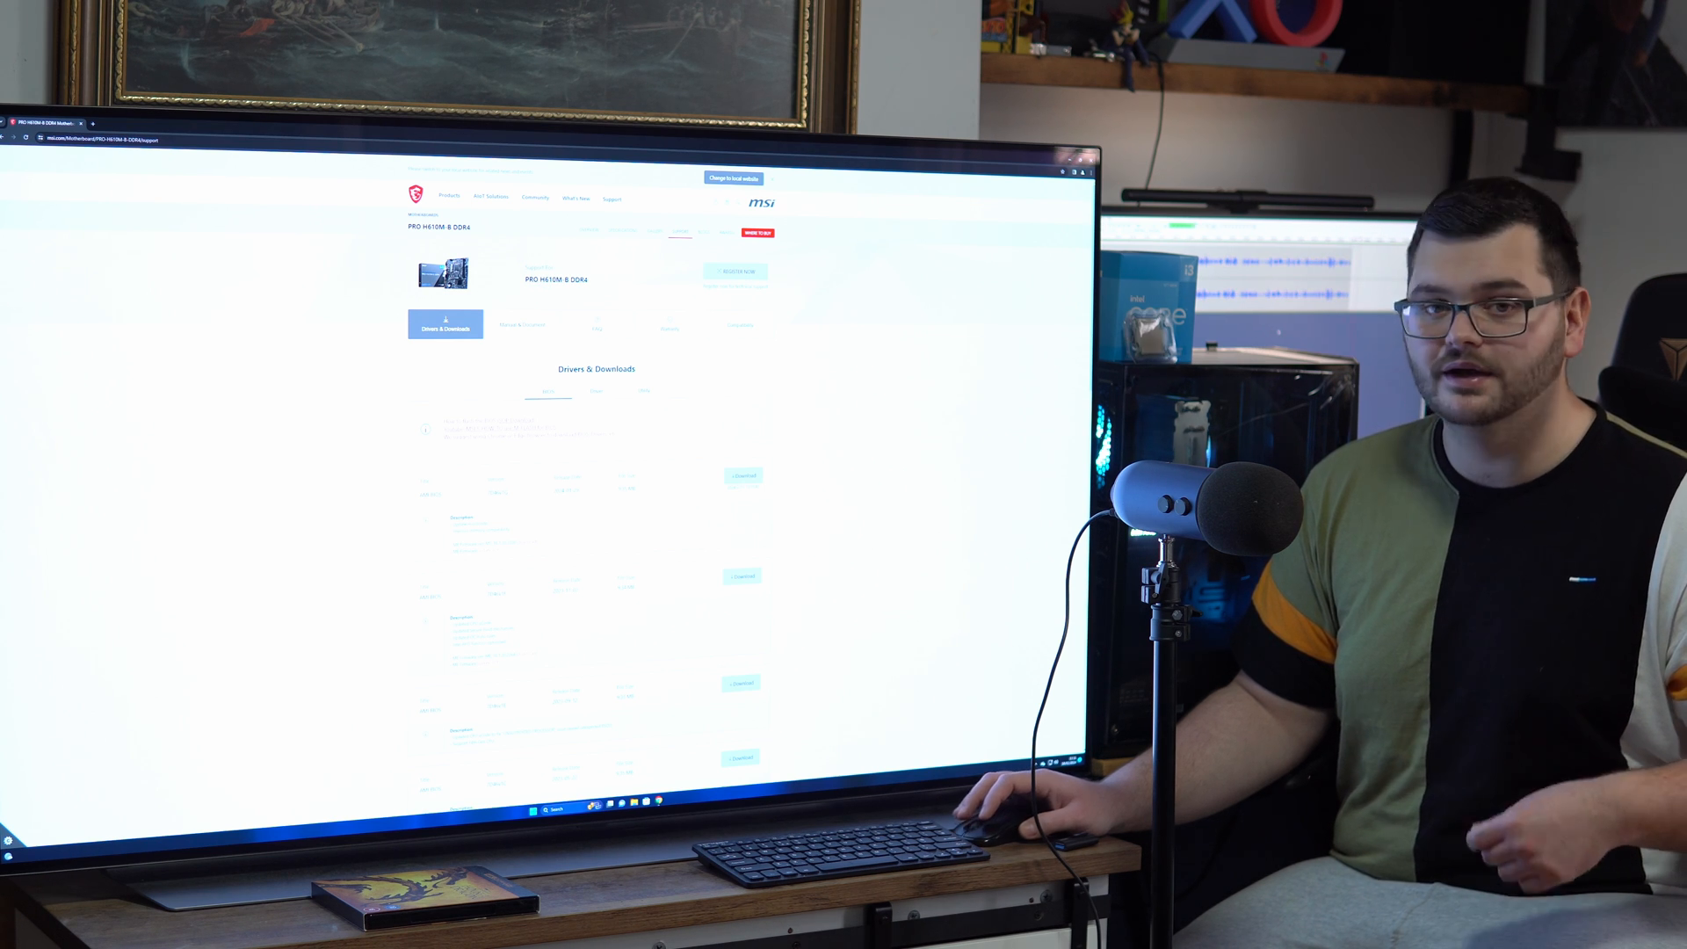
Download the newest BIOS zip for the PRO H610M-B DDR4 from the BIOS list
scroll(down, 3)
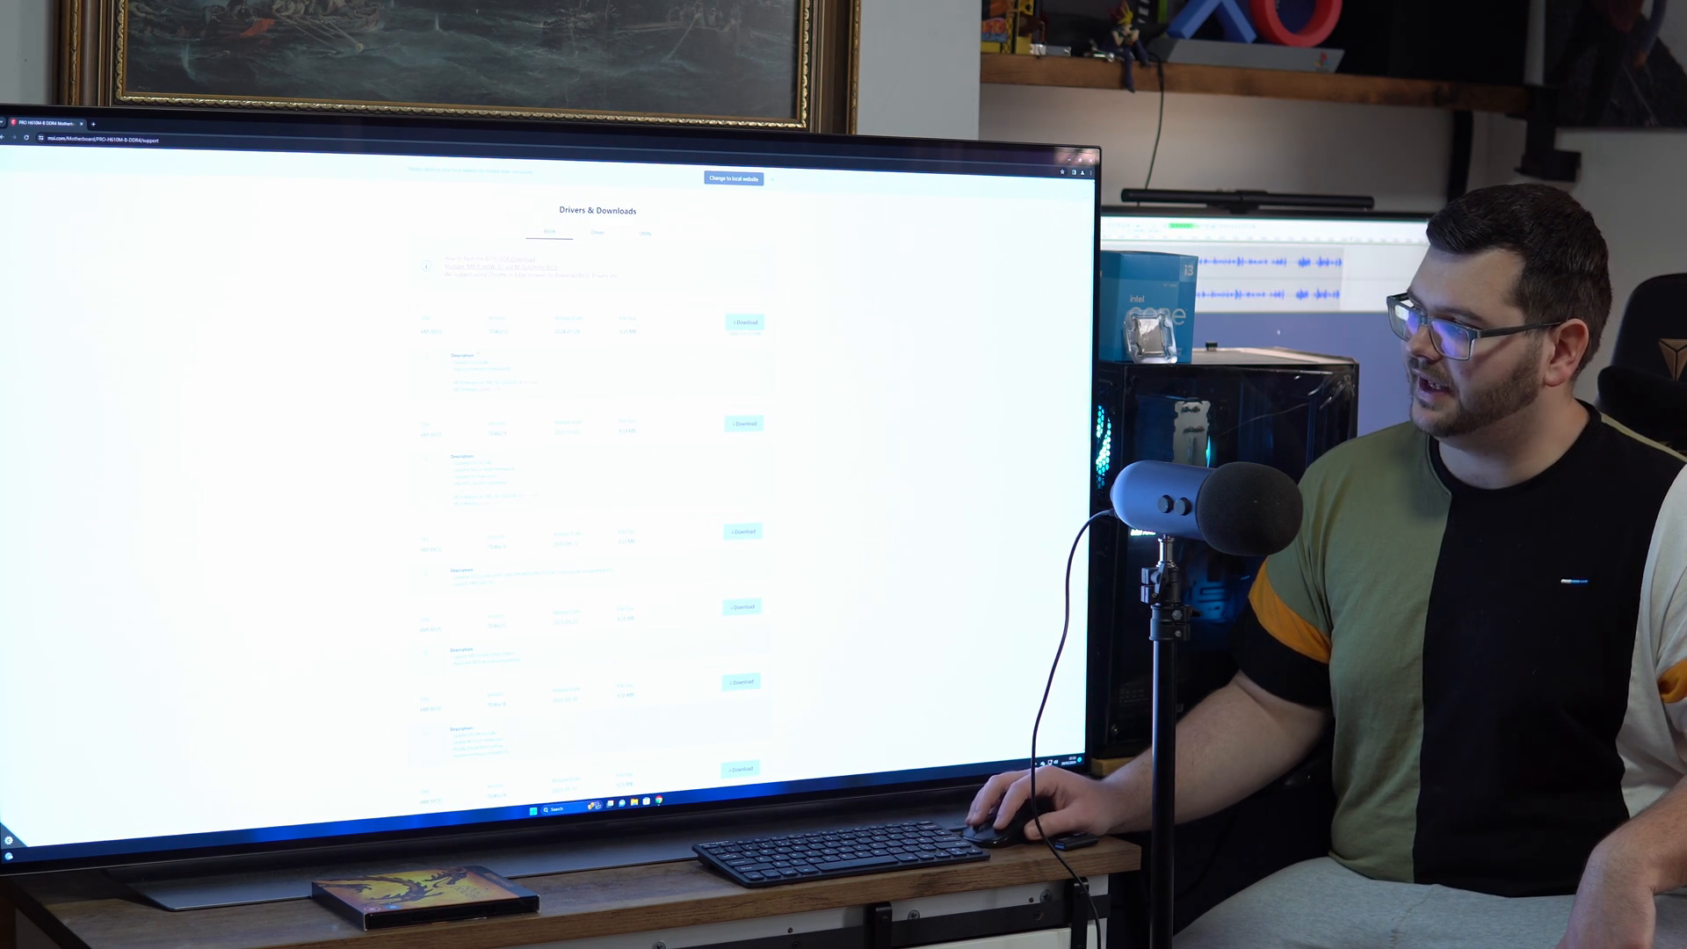
click(741, 324)
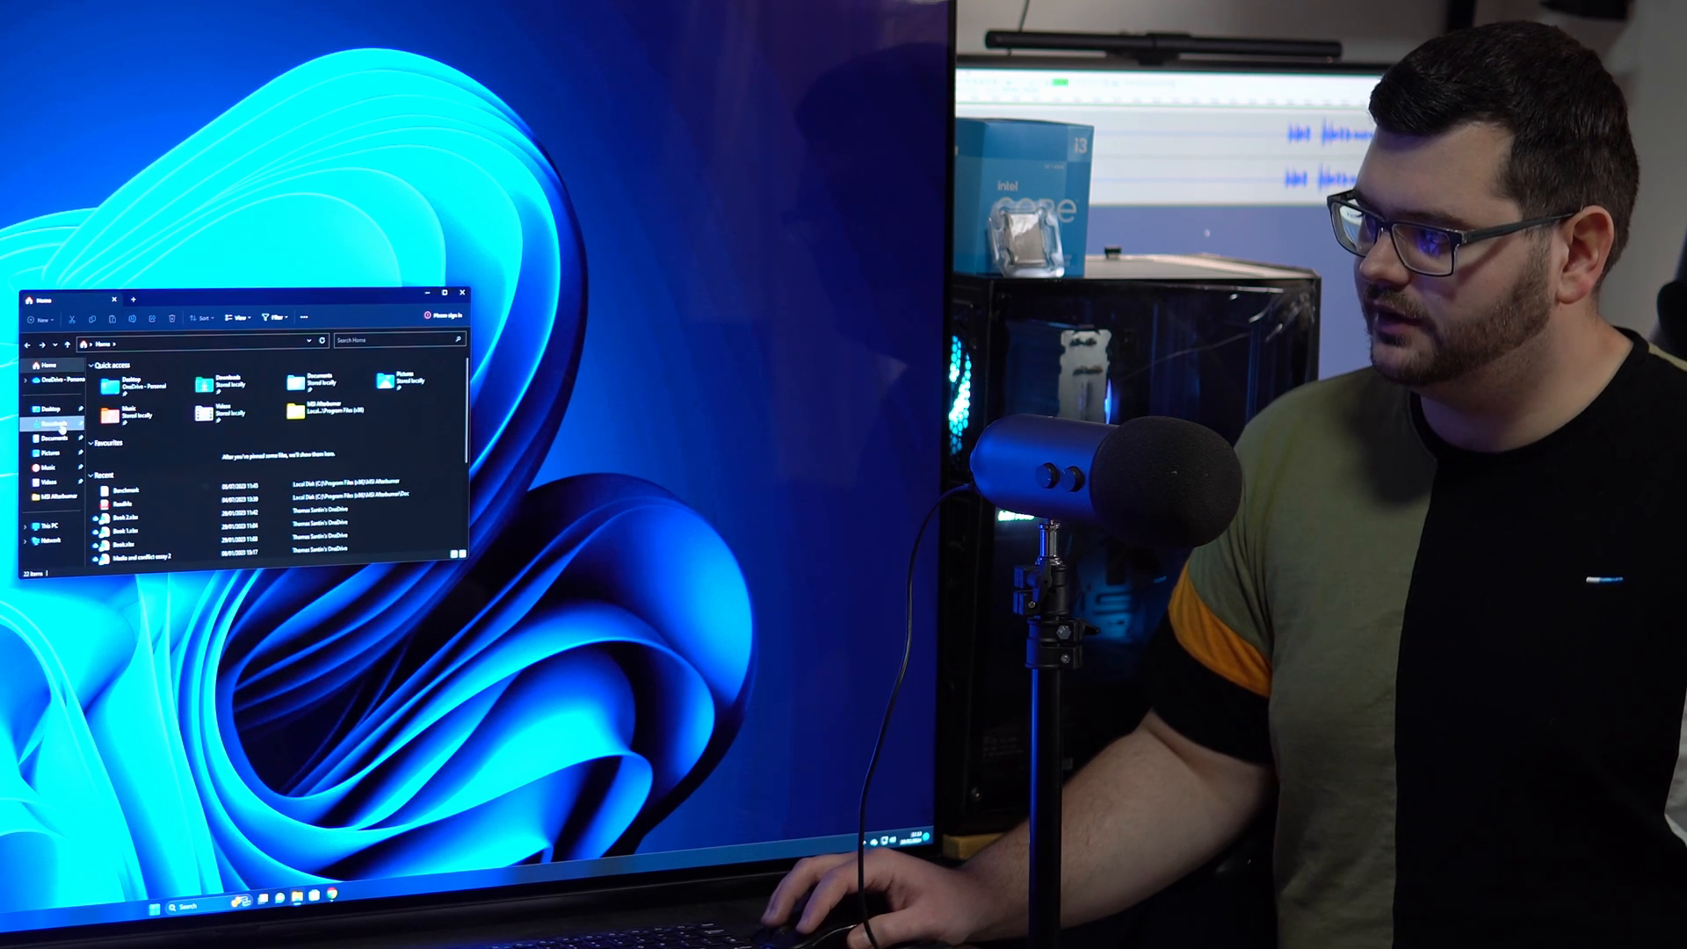
Extract the downloaded BIOS zip in the Downloads folder via Extract All
click(51, 409)
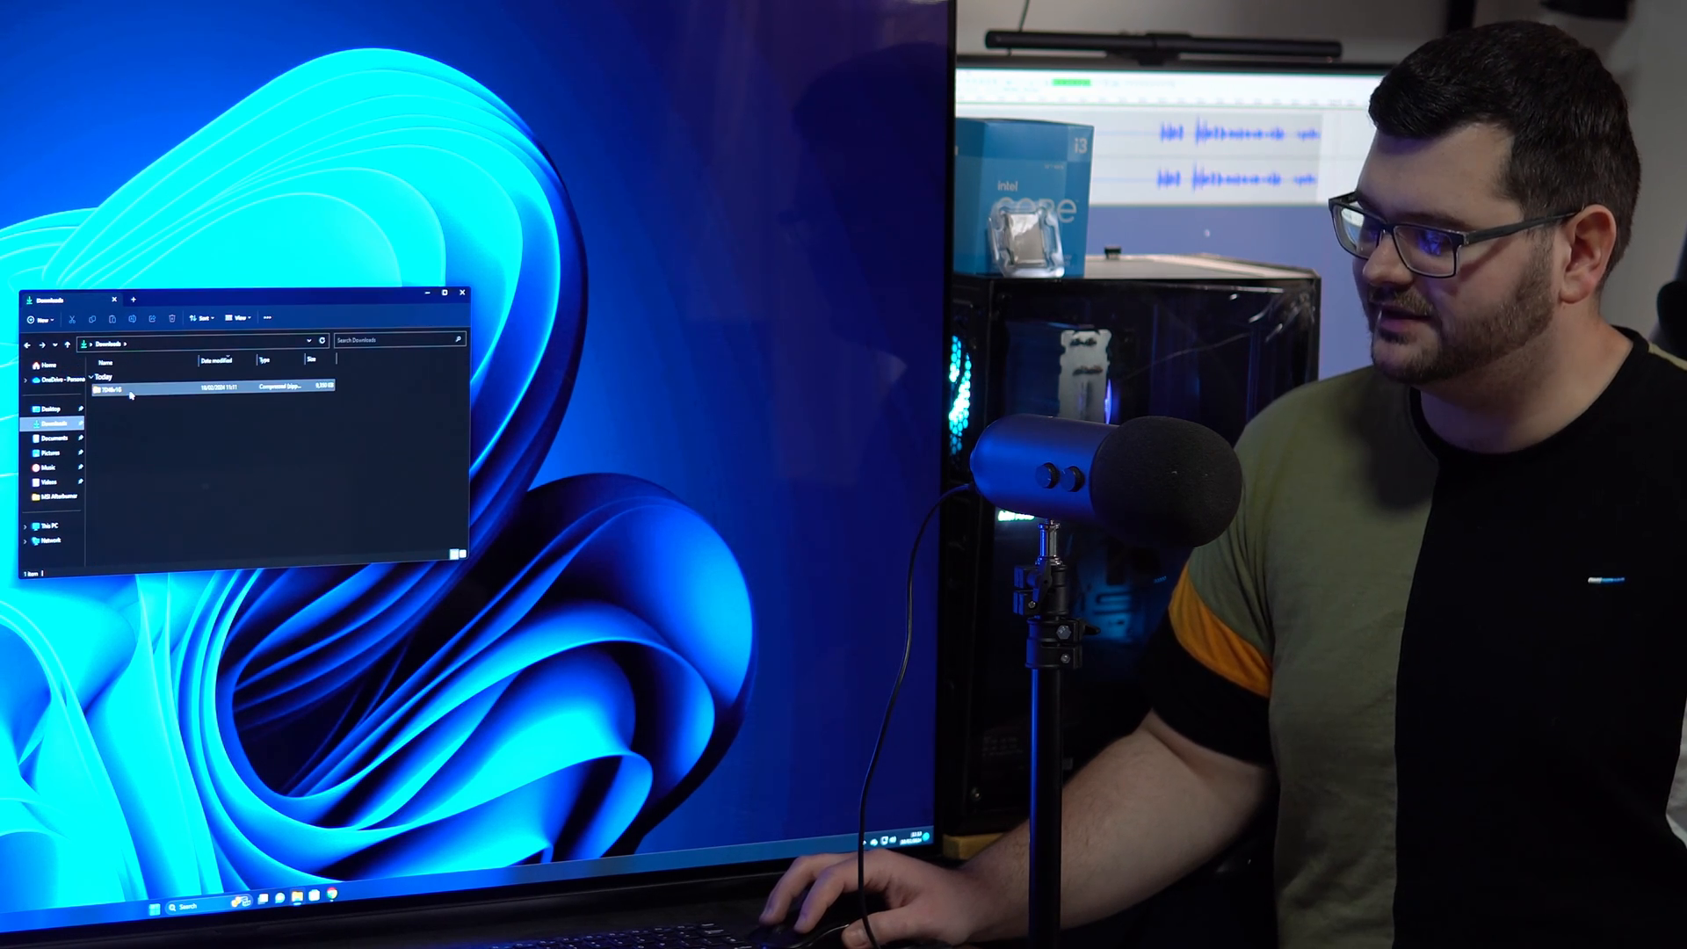
mouse_move(117, 390)
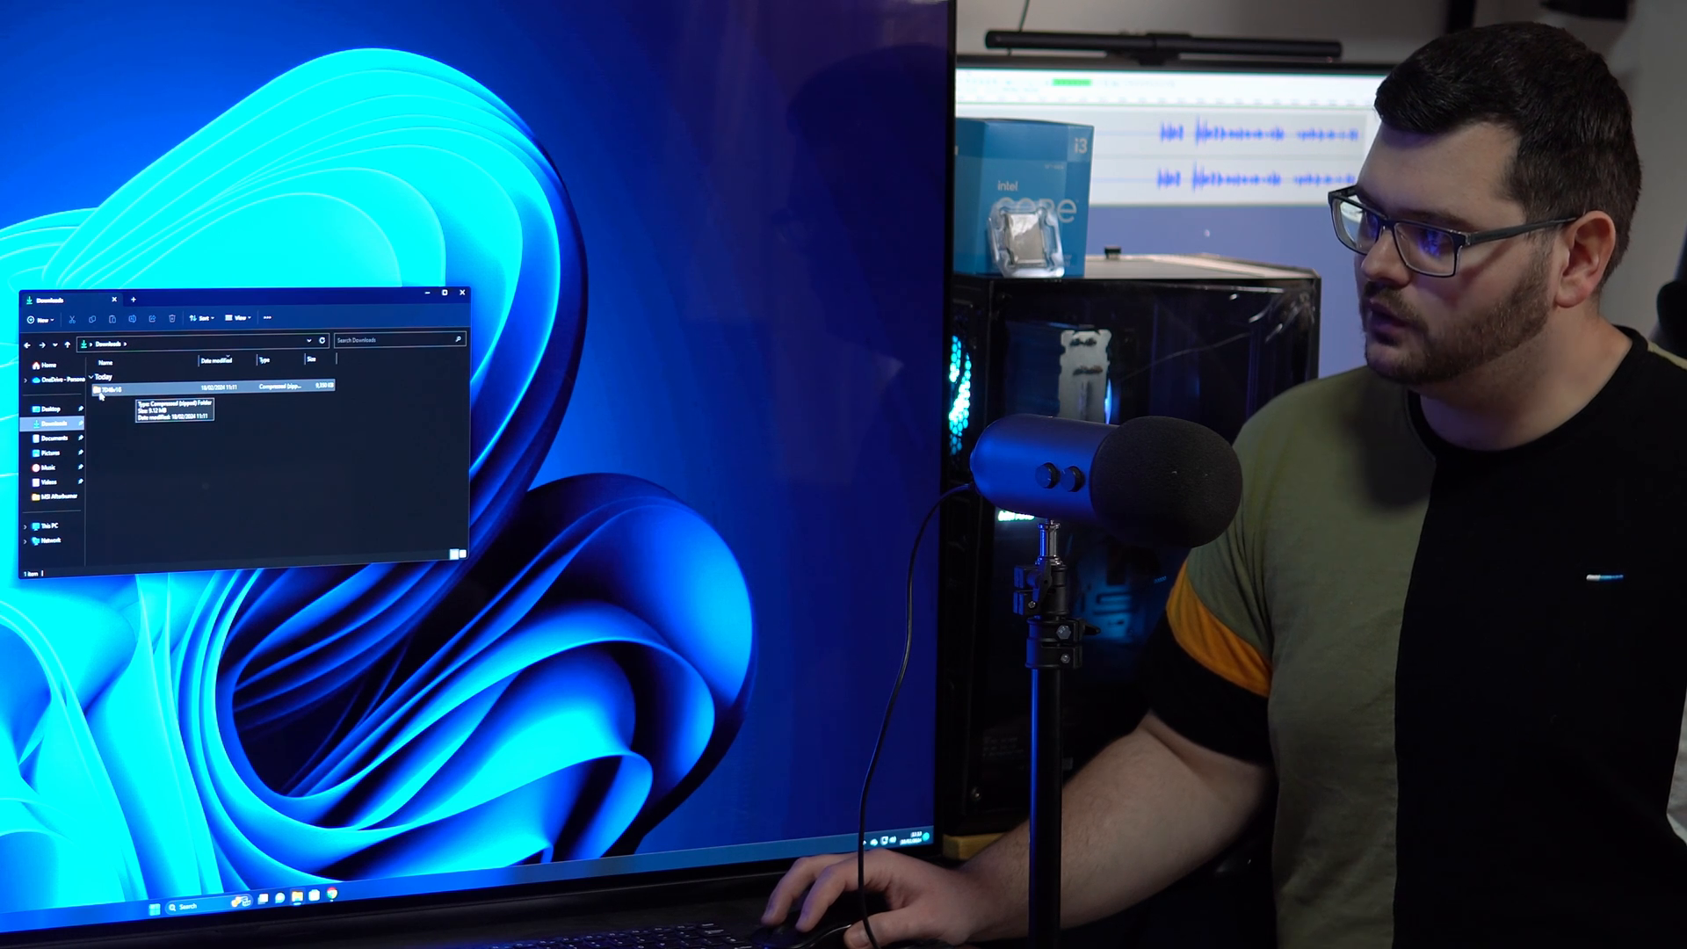
right_click(112, 387)
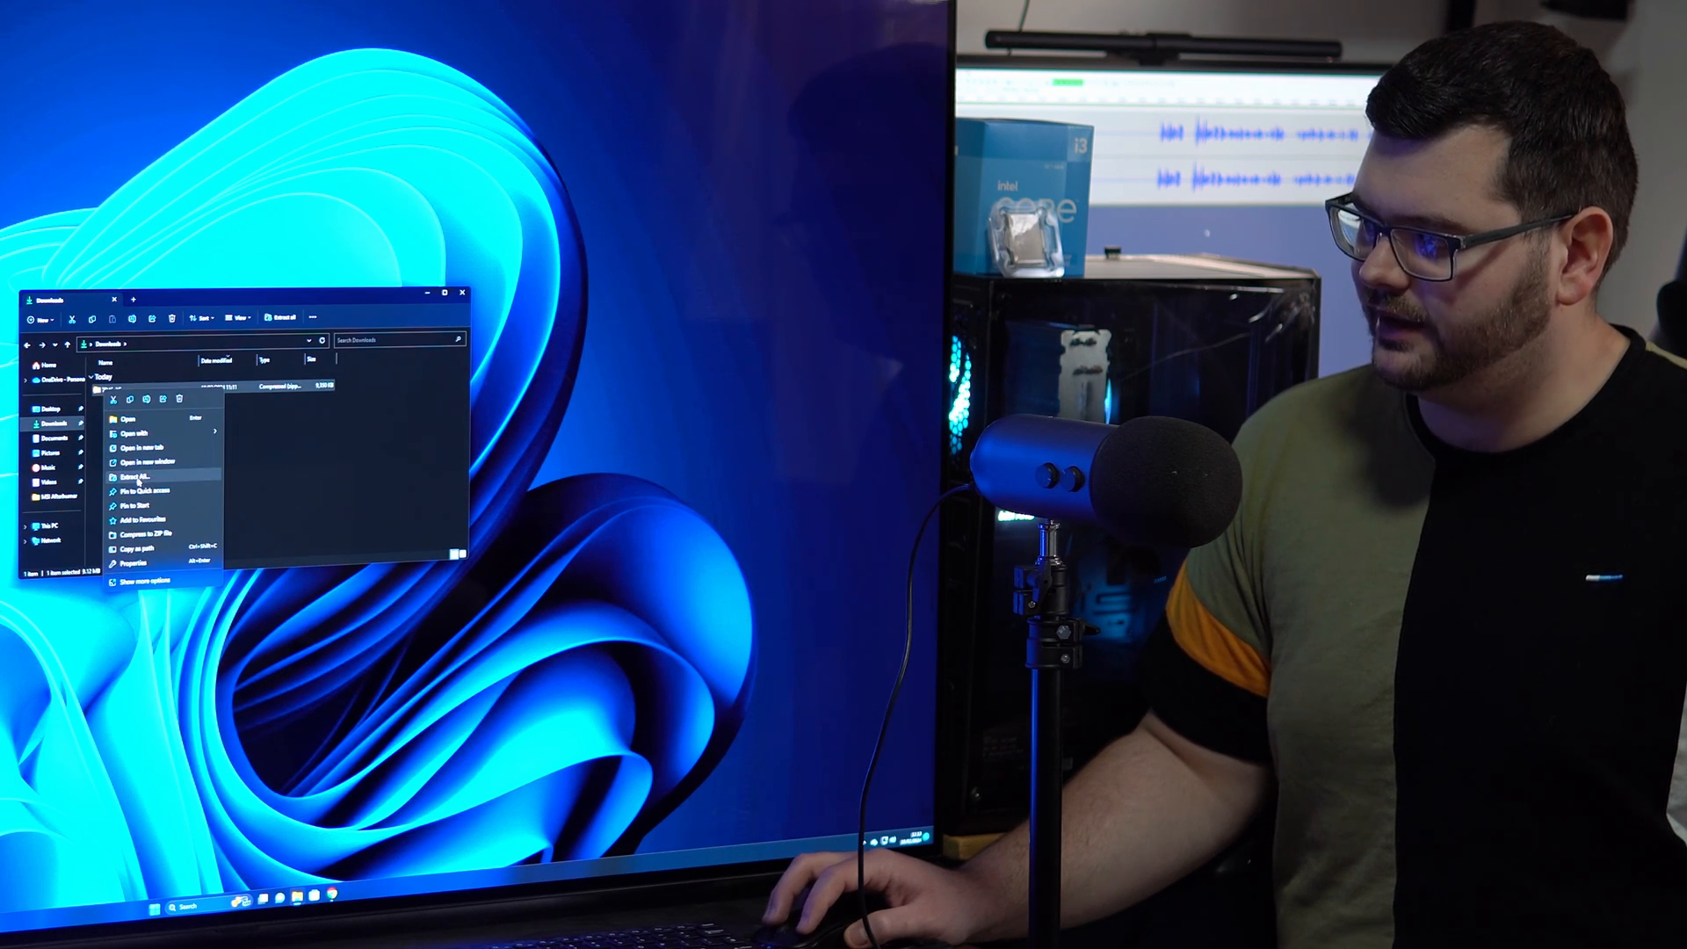
click(132, 477)
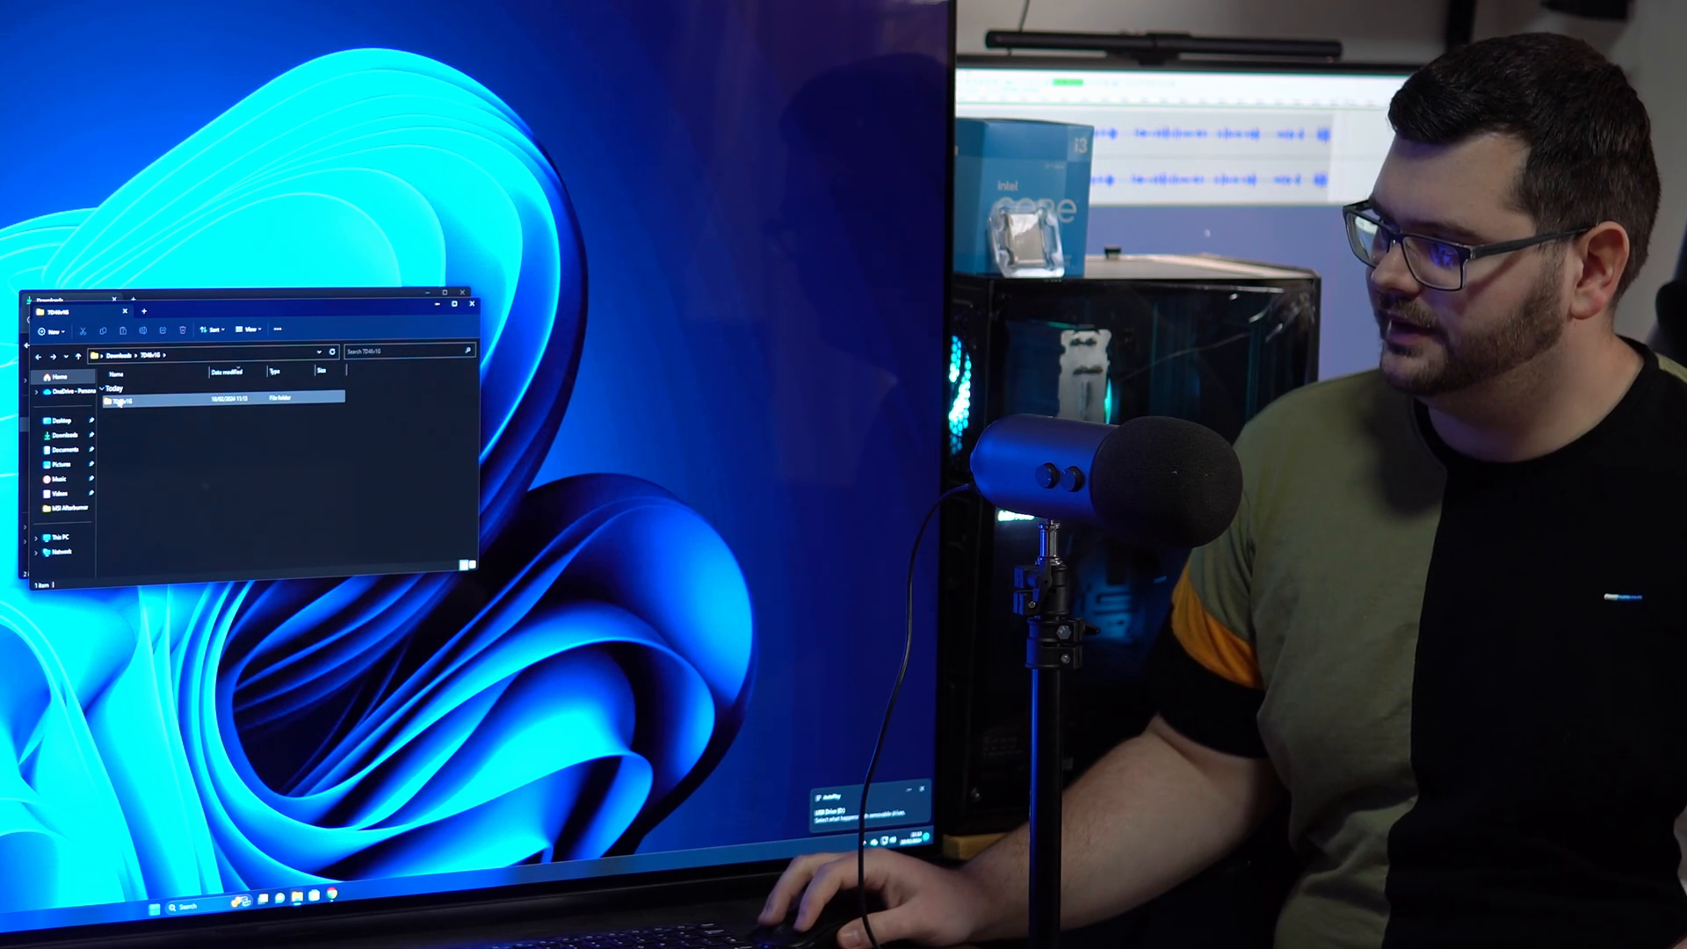
mouse_move(128, 397)
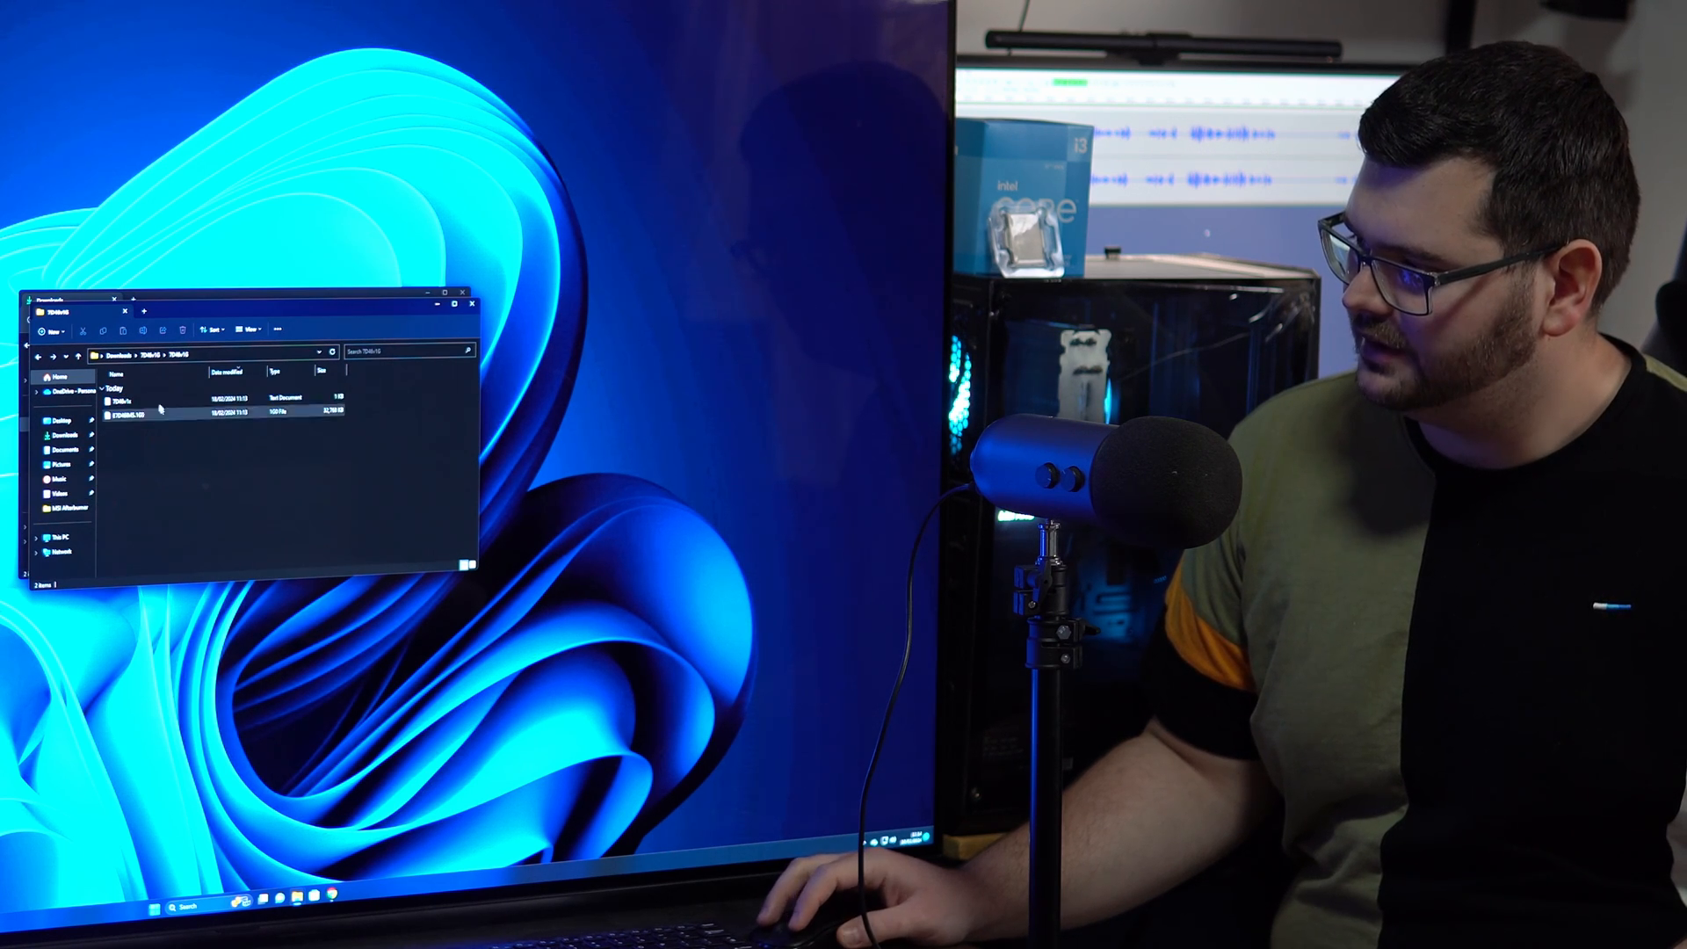
Send the extracted BIOS image file to the USB flash drive via Send to
right_click(140, 413)
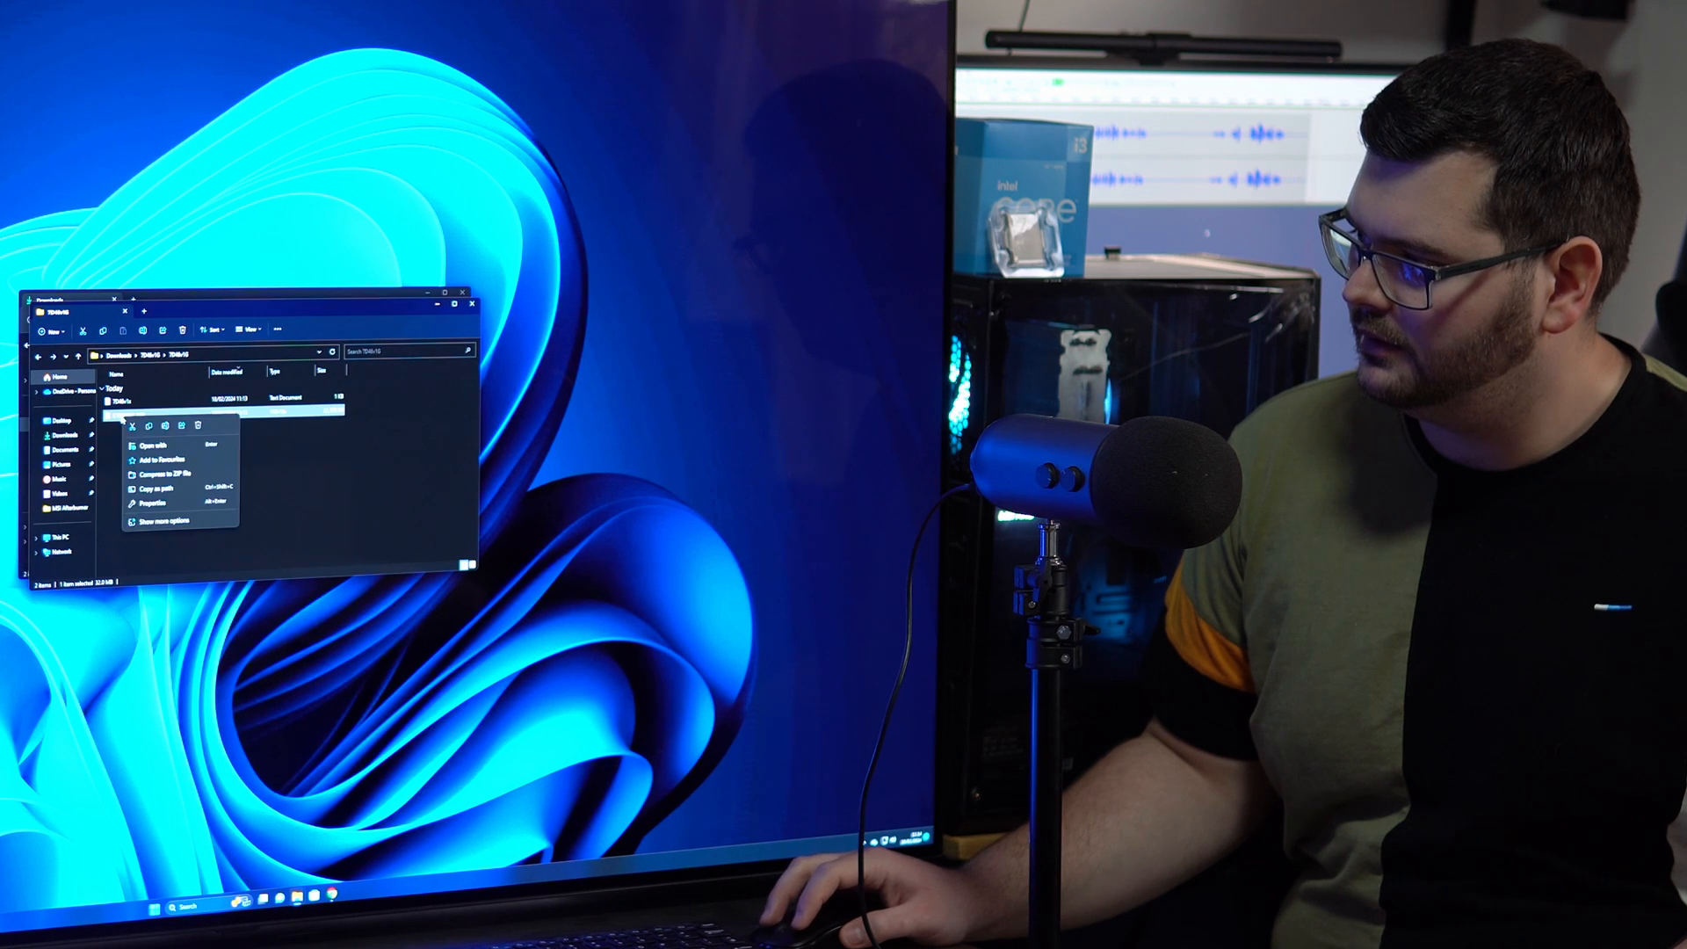
click(161, 517)
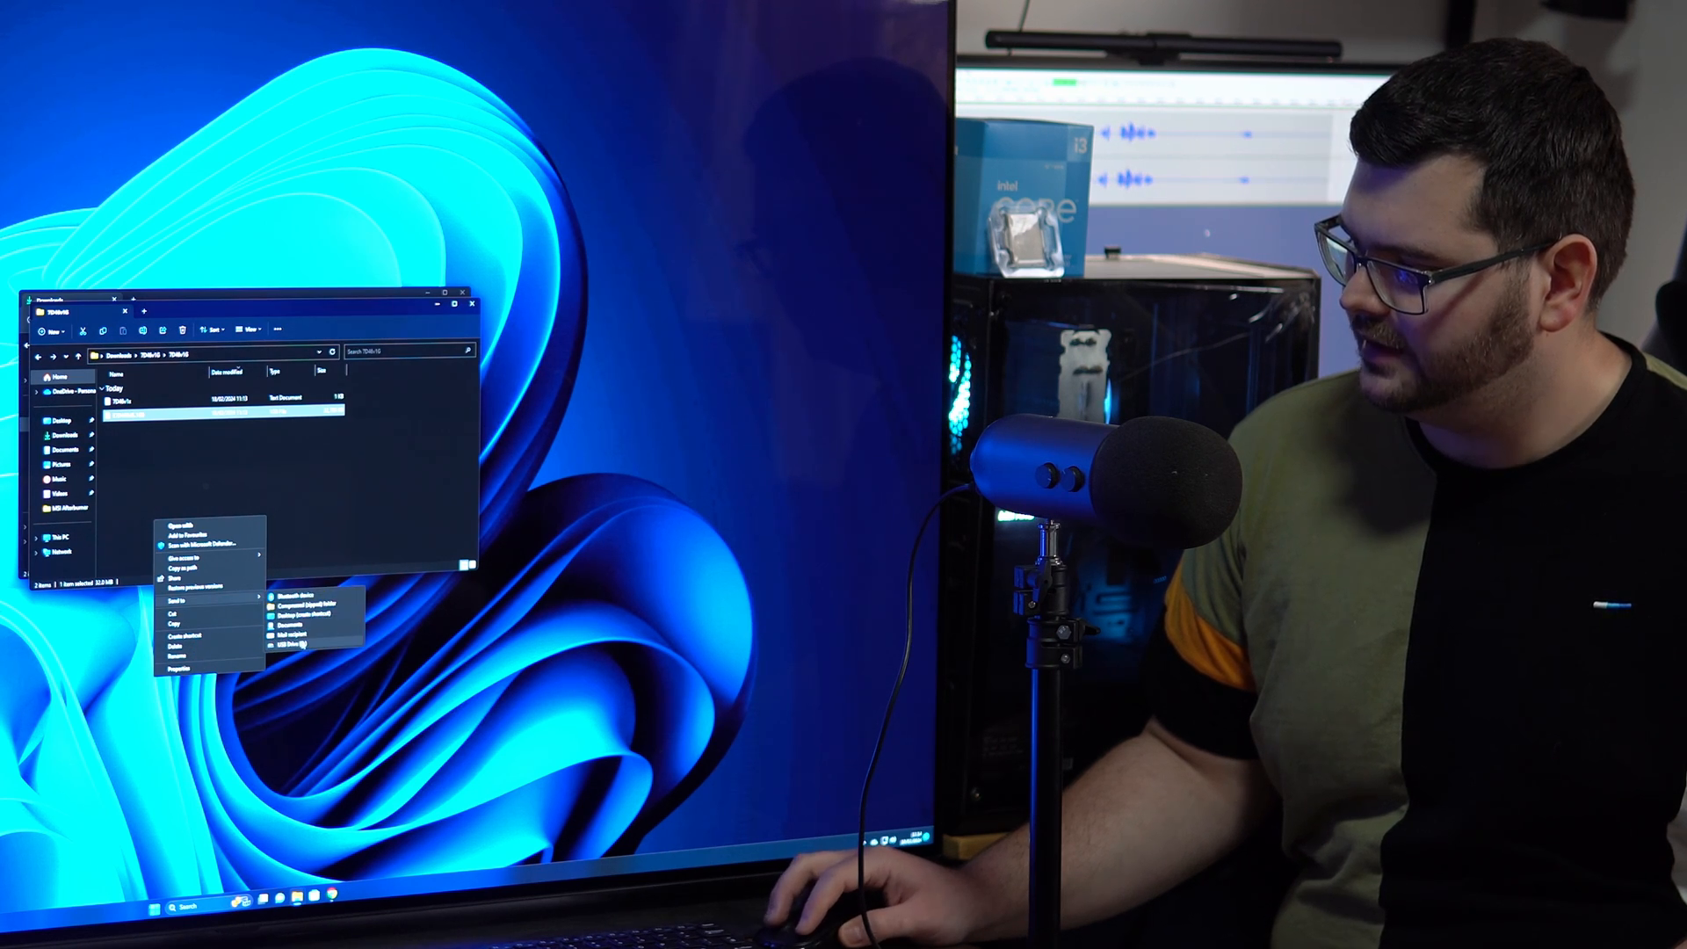
click(309, 645)
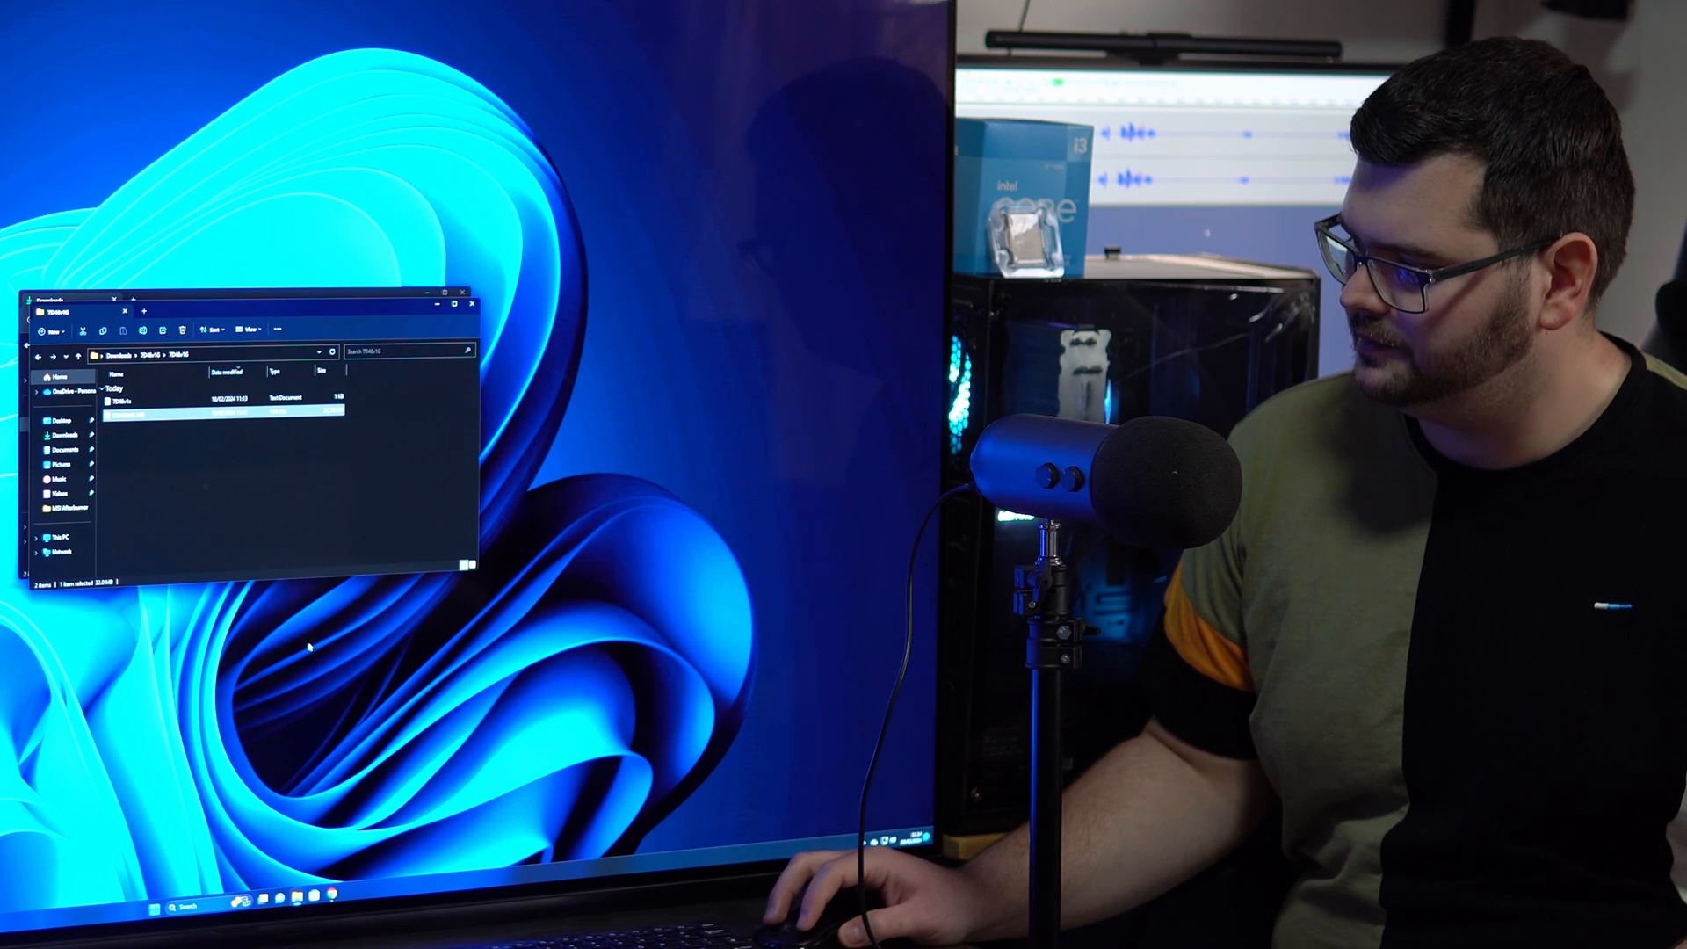